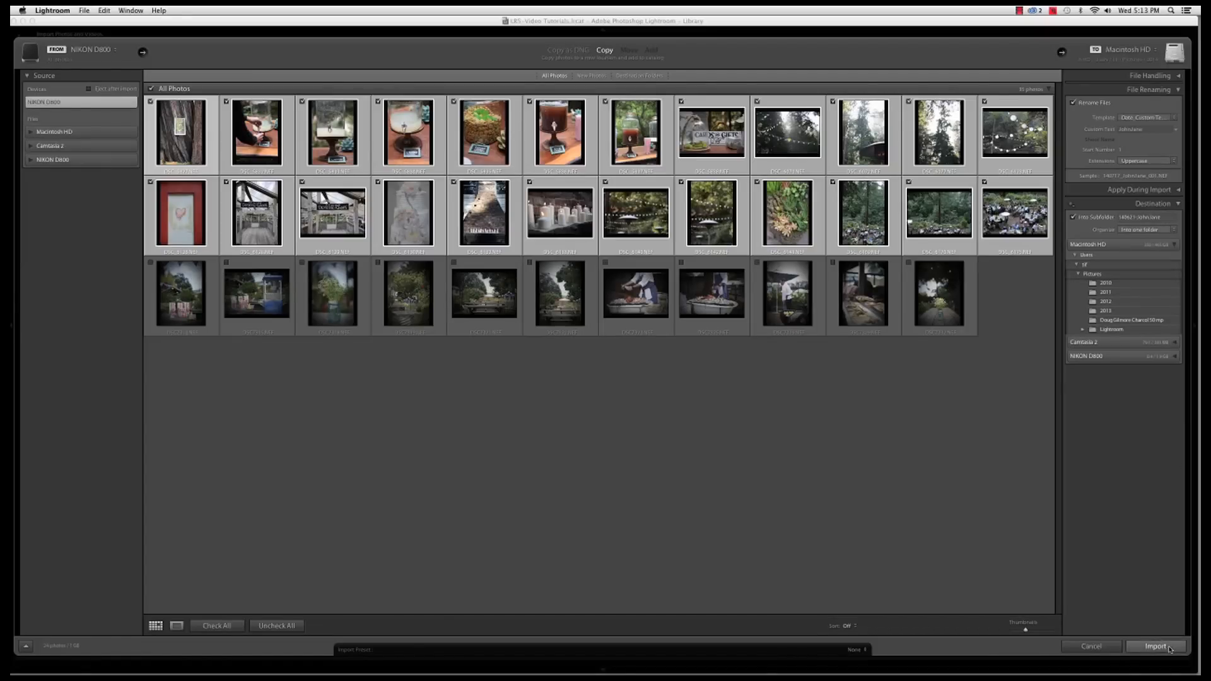
Import the checked NIKON D800 photos into the catalog and return to the Library
left_click(1157, 646)
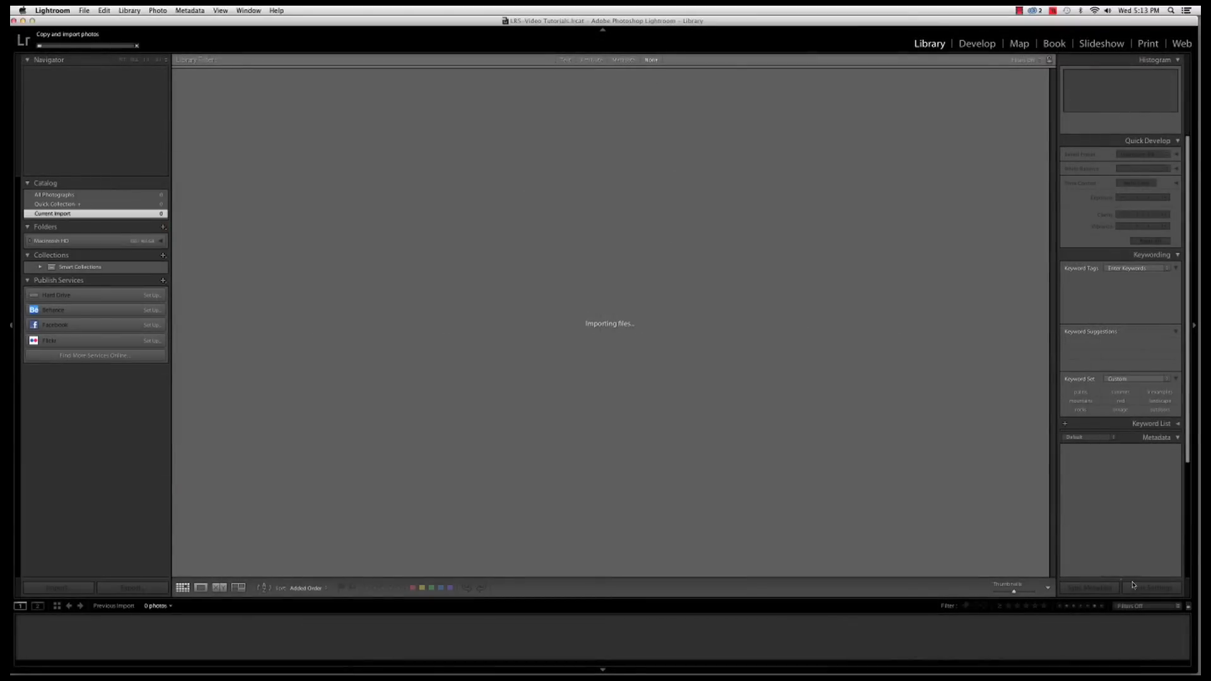